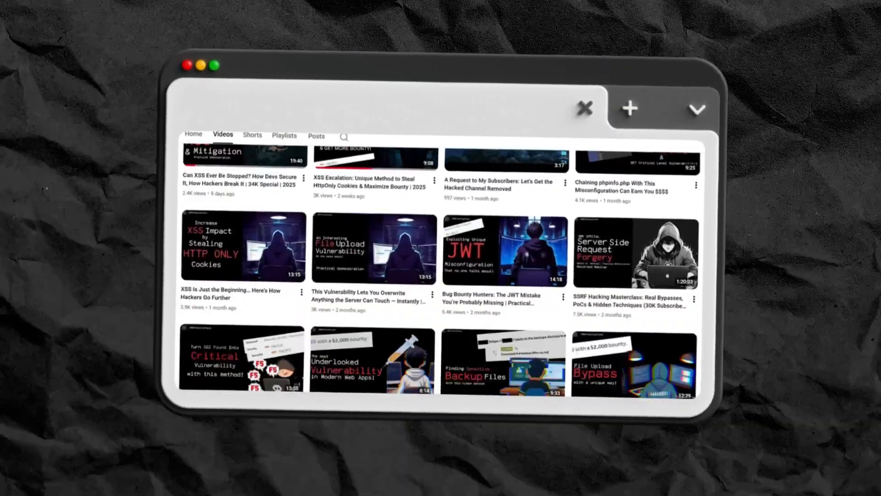
- Scroll the Media Portal page down to the .png-only upload form
scroll("down", 3)
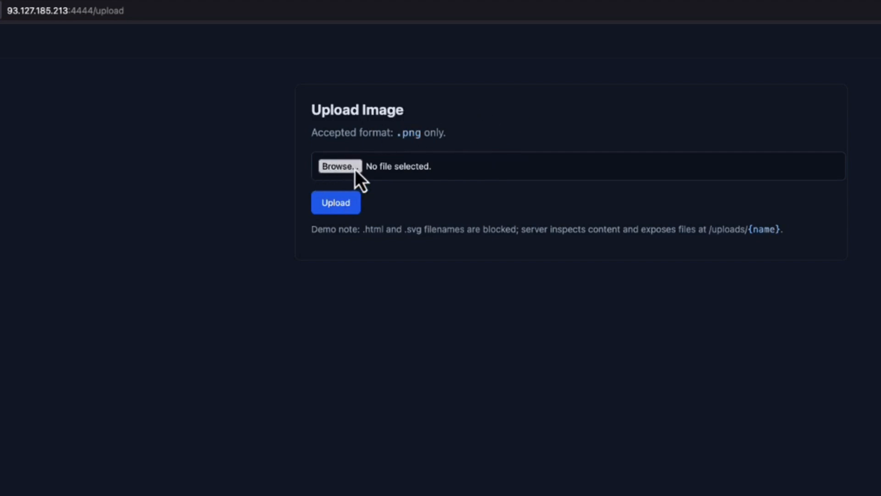
- Choose the .png image via Browse and submit the upload with Burp intercept on
left_click(339, 166)
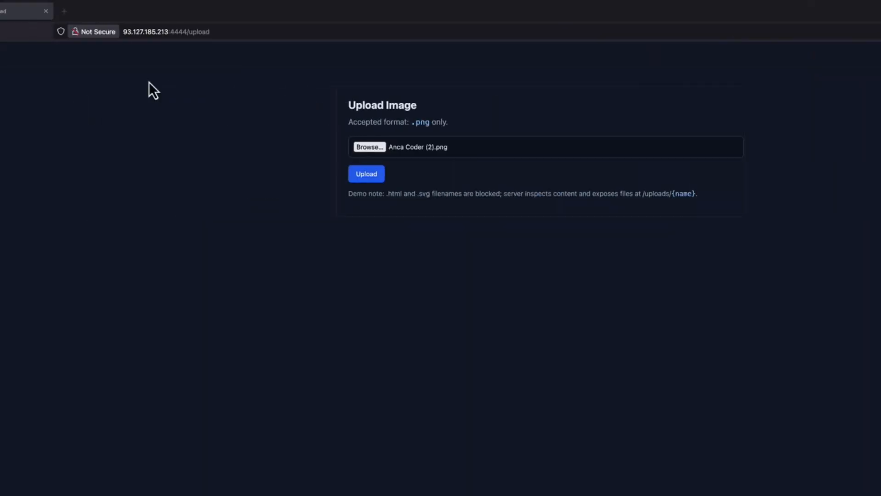
left_click(853, 31)
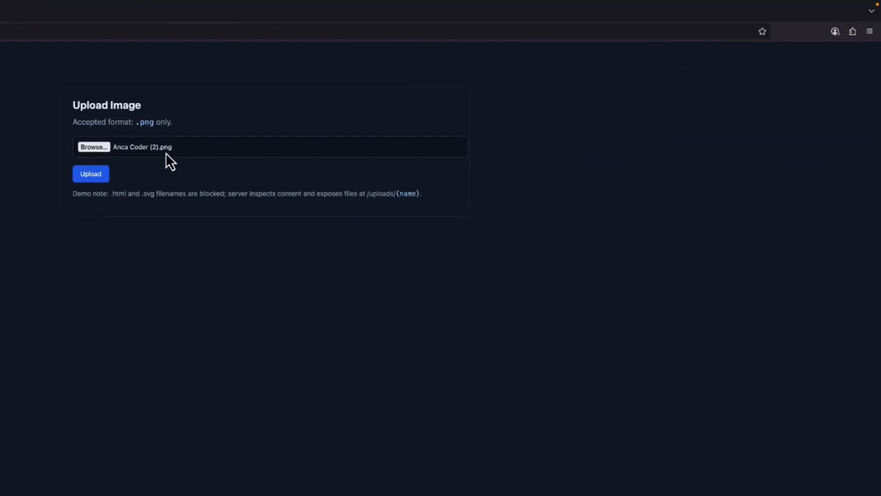
left_click(90, 173)
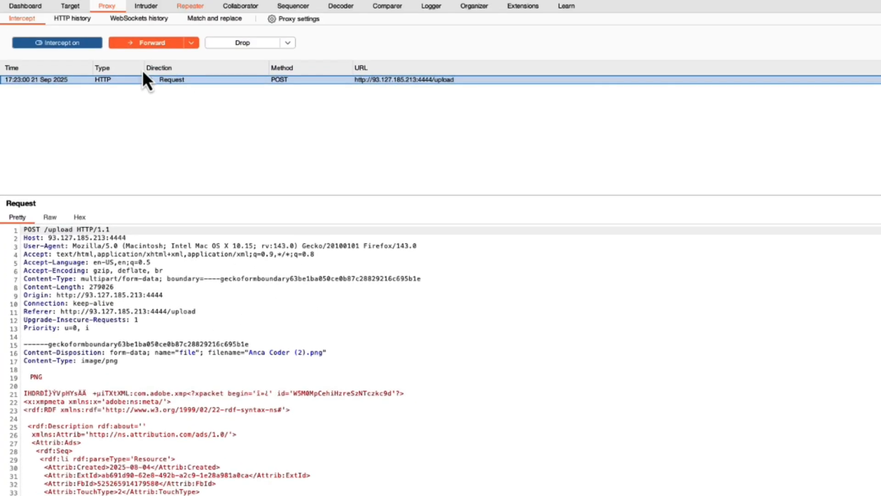
- Forward the intercepted POST /upload request so the server stores it as a .png
left_click(147, 42)
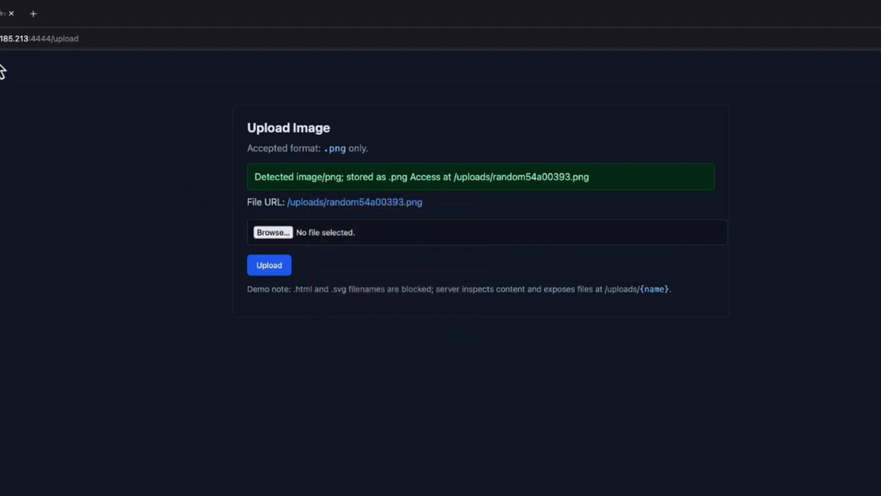
- Follow the File URL link to view the uploaded PNG at its /uploads address
left_click(355, 201)
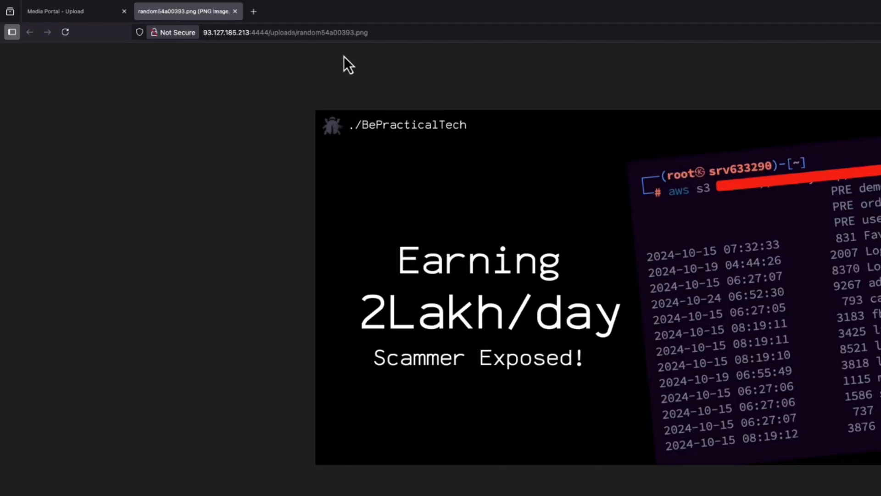
left_click(285, 33)
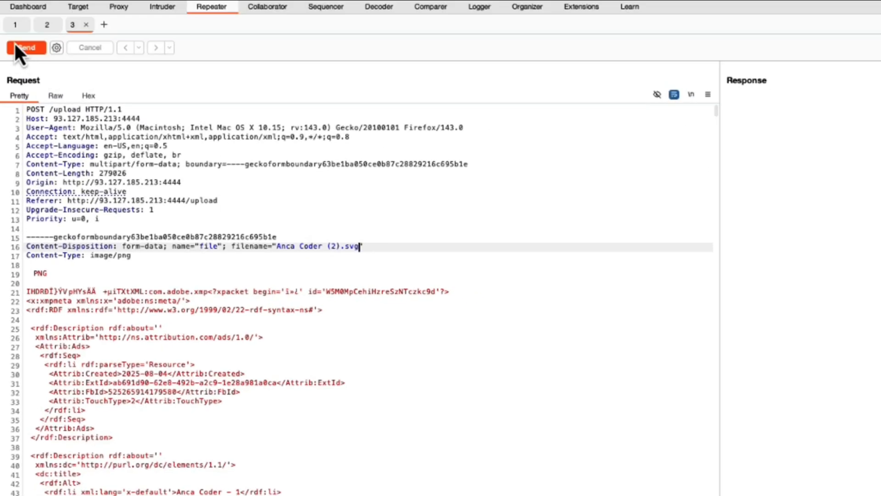
- Send the Repeater upload renamed .svg then .html, getting a 500 Blocked file extension
left_click(25, 47)
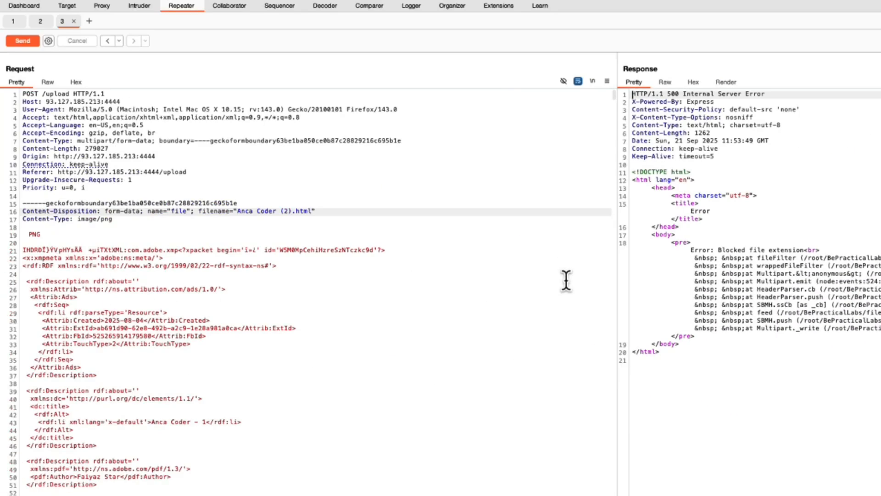
mouse_move(501, 276)
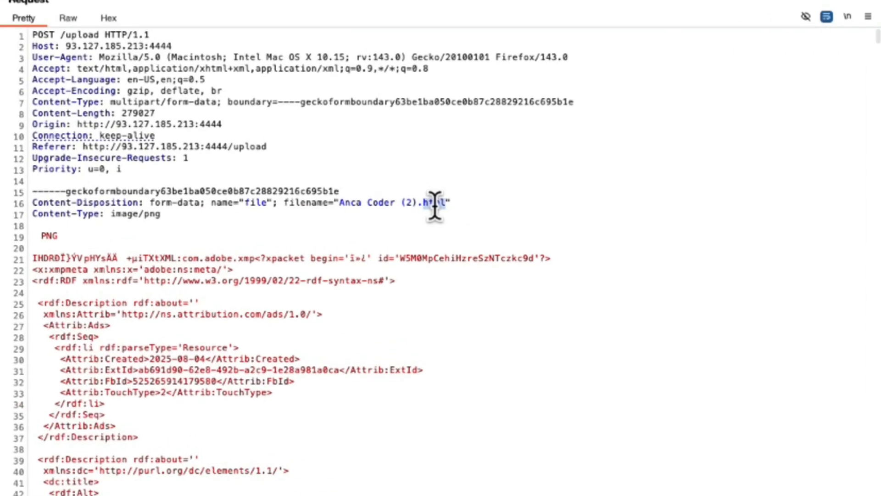
- Replace the filename extension with jpeg and resend, receiving 200 OK with the upload page
type("jpeg")
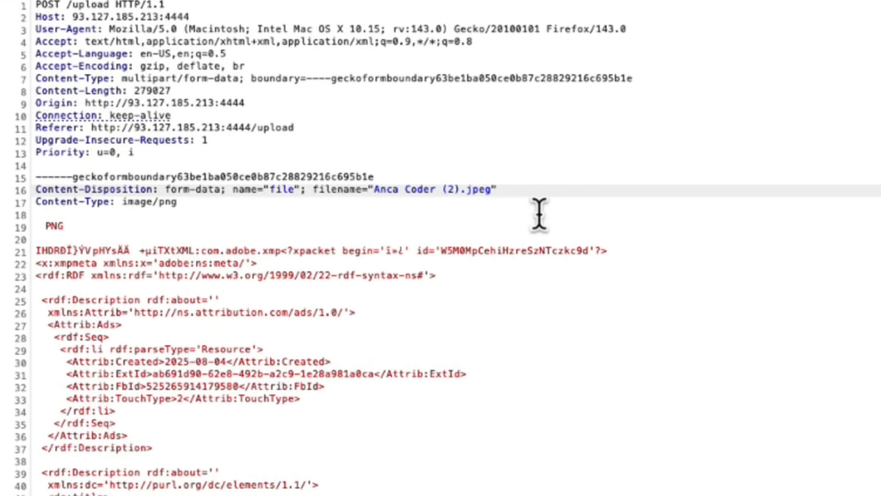
mouse_move(468, 190)
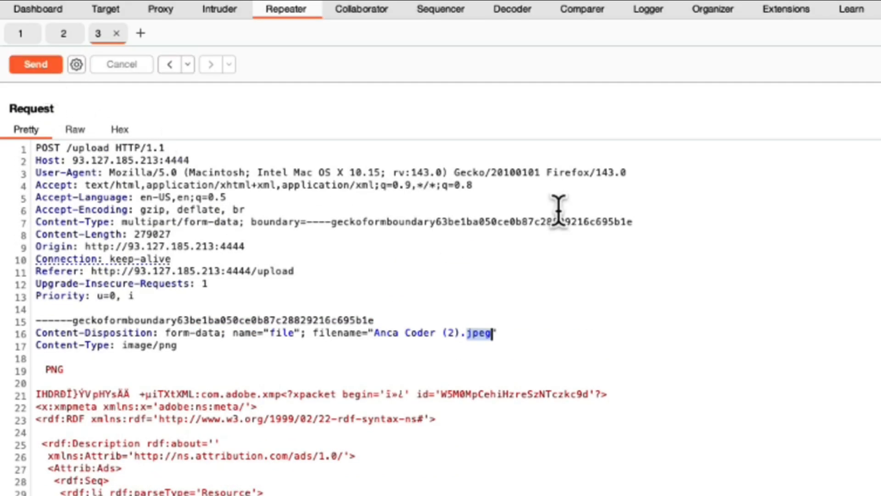
left_click(35, 64)
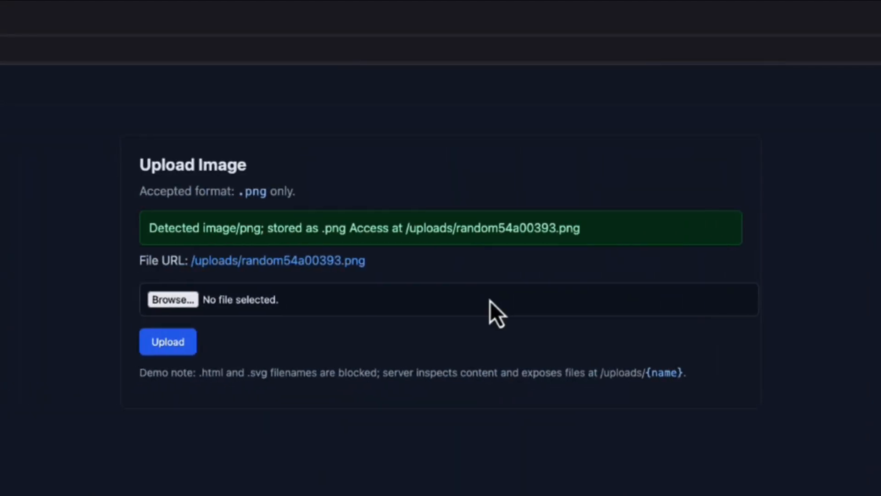
double_click(252, 191)
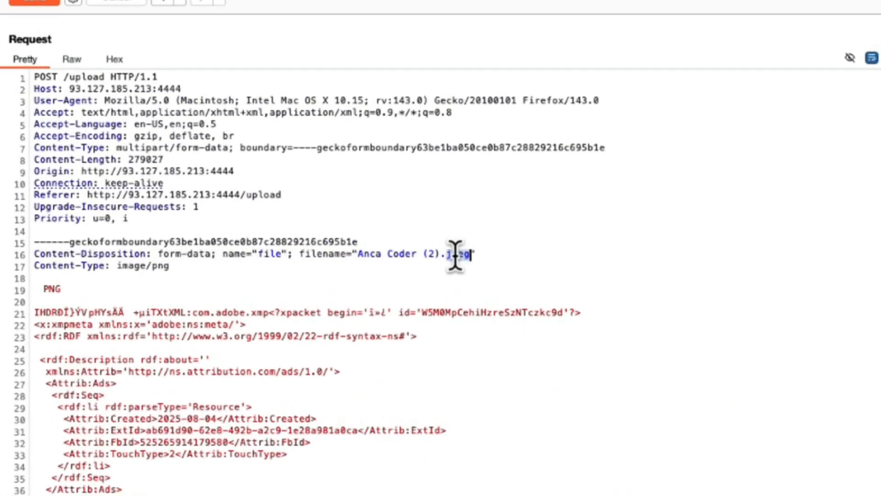
left_click(17, 37)
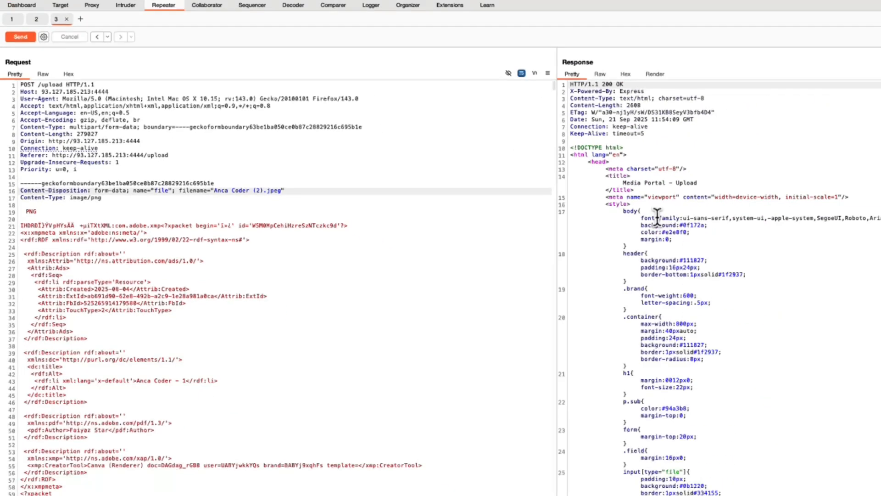
scroll("down", 3)
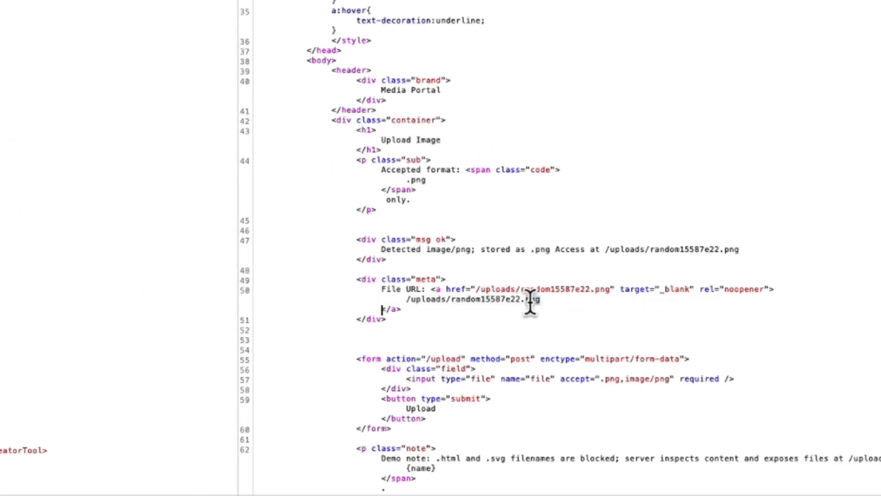
double_click(533, 299)
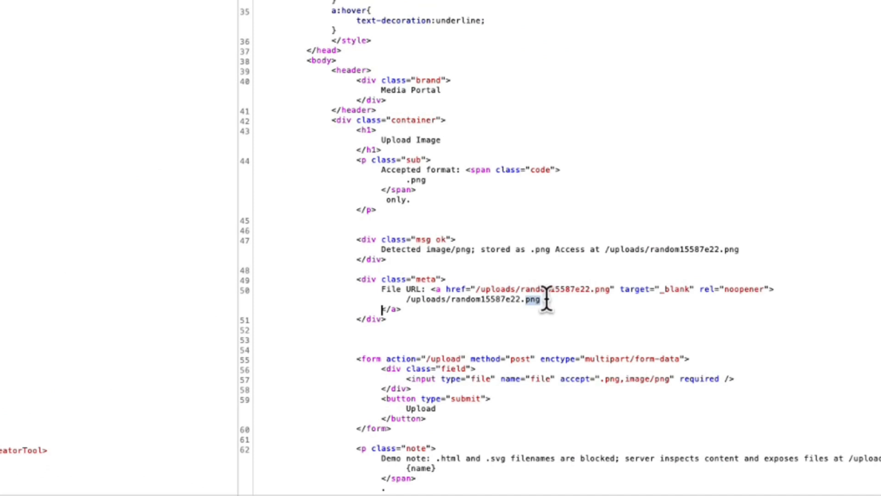
left_click(540, 299)
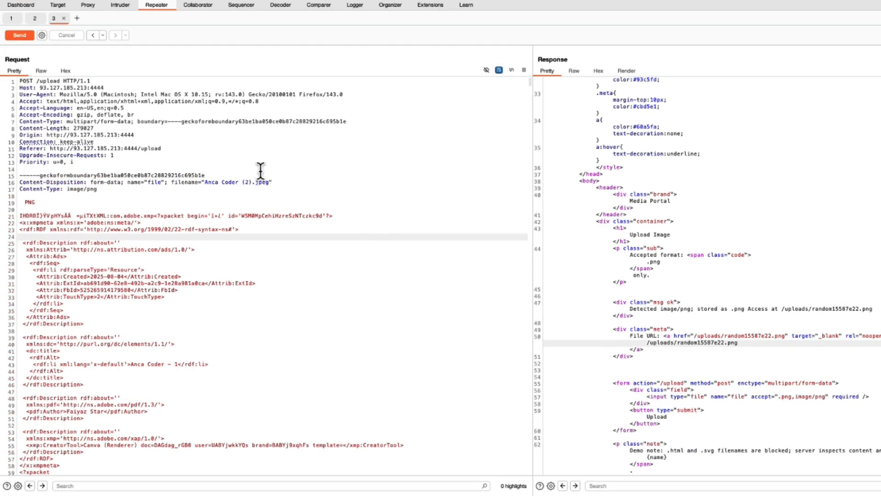
mouse_move(264, 186)
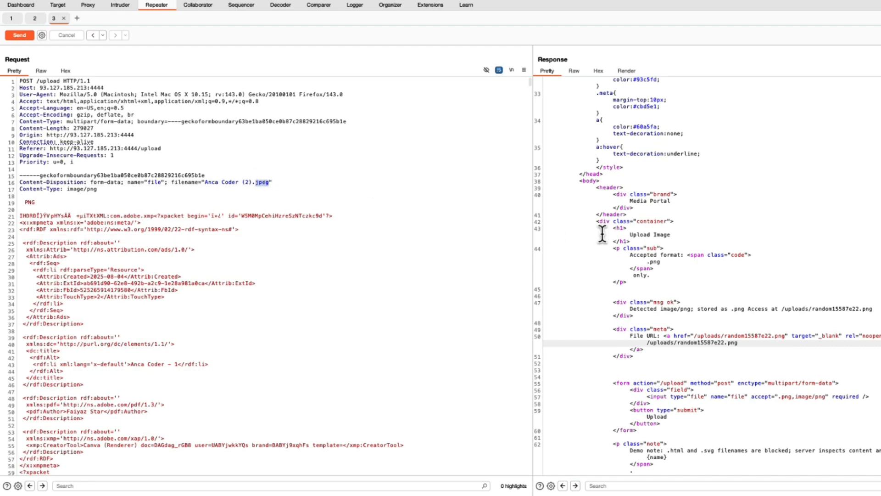
mouse_move(672, 207)
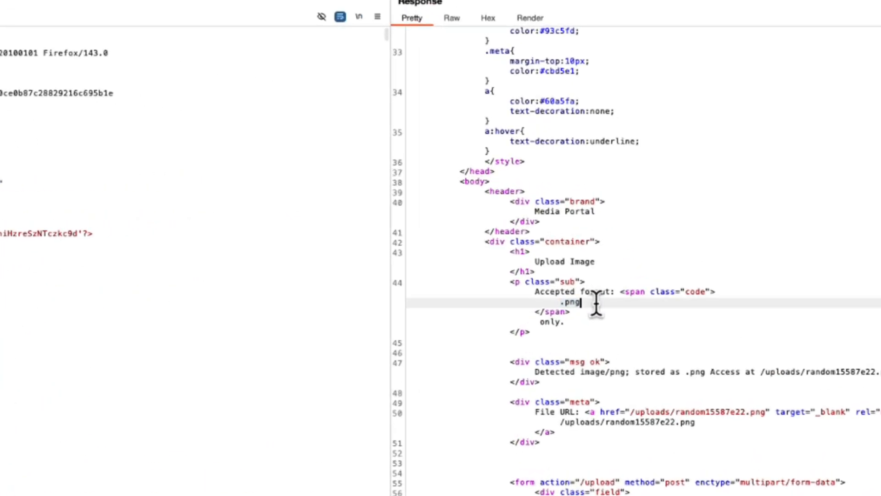
mouse_move(473, 299)
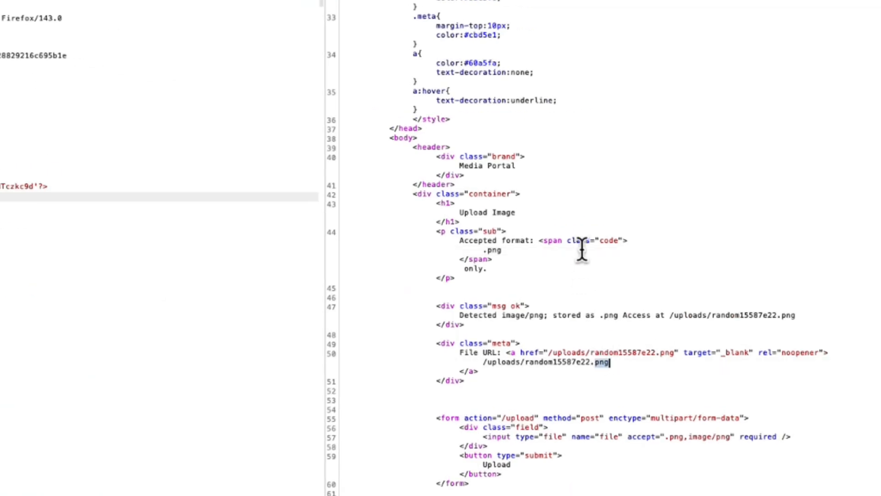
mouse_move(577, 250)
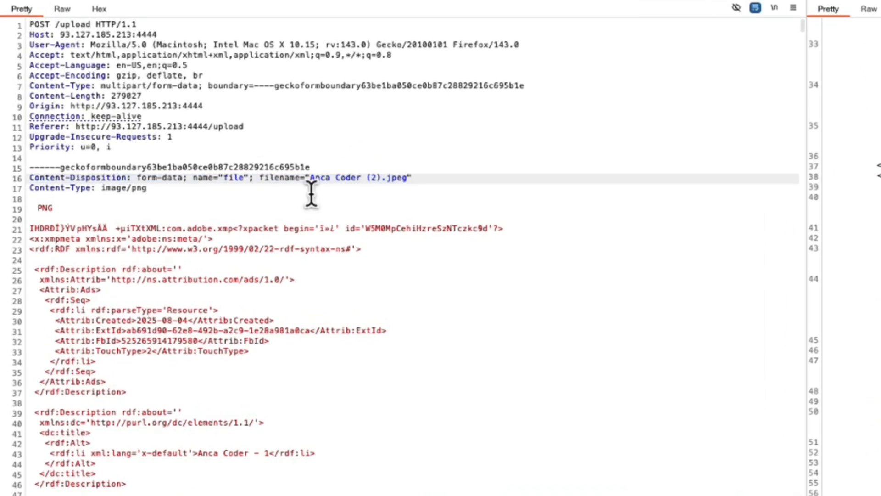
mouse_move(371, 192)
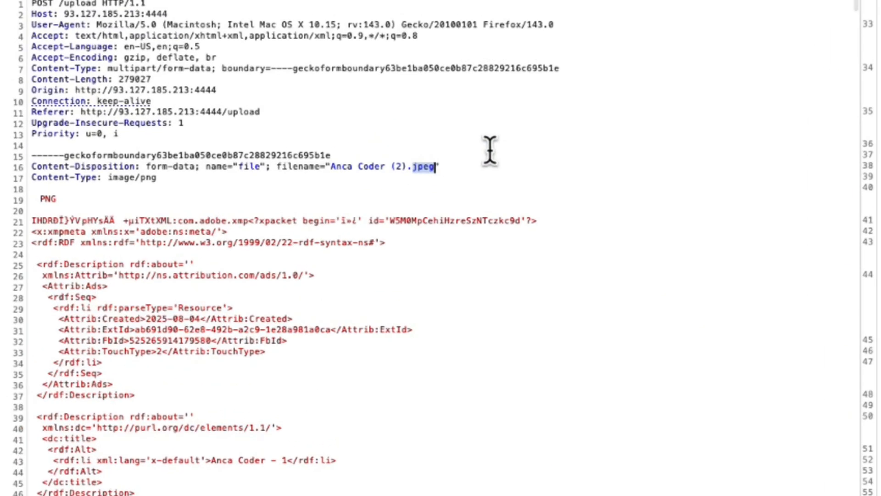
- Change the filename extension to .html and resend, getting the 500 Blocked file extension error
type(".html")
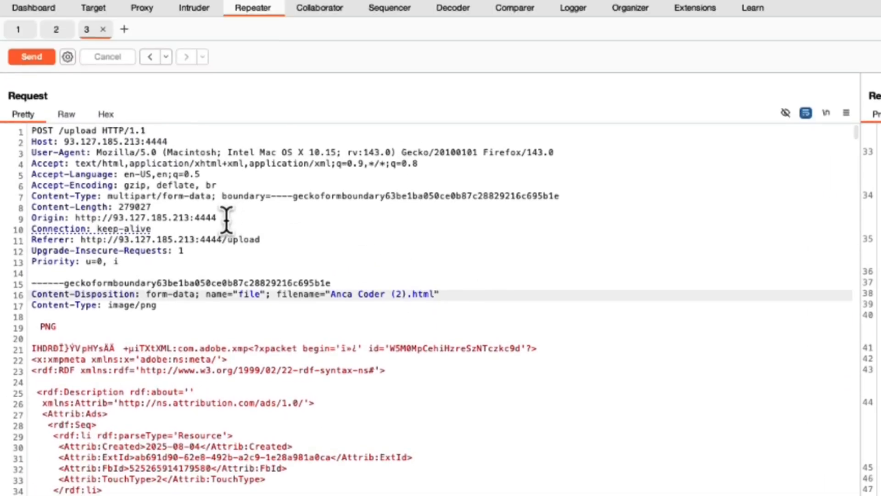
left_click(31, 57)
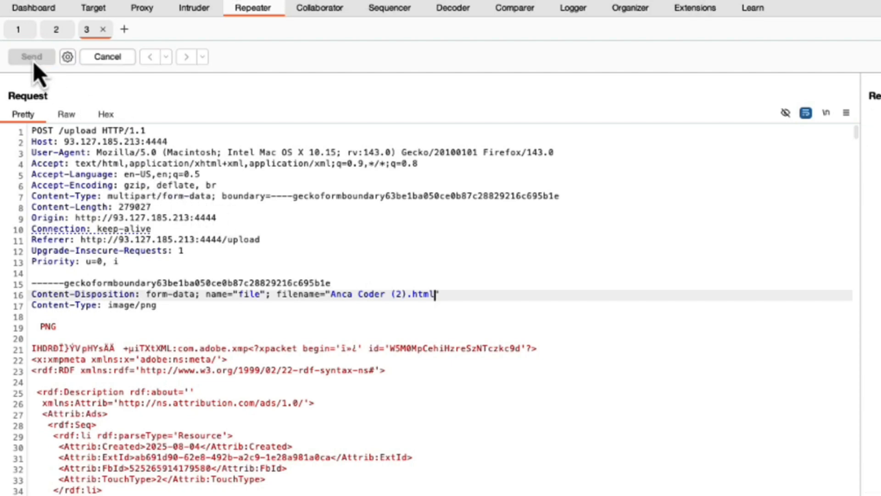
left_click(30, 56)
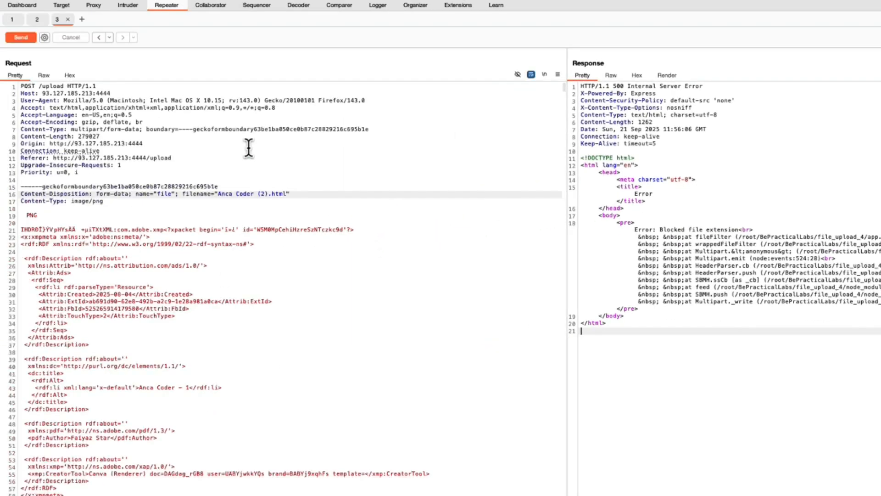
- Resend the request with the .png filename restored and scroll to the blank PNG signature line
left_click(20, 37)
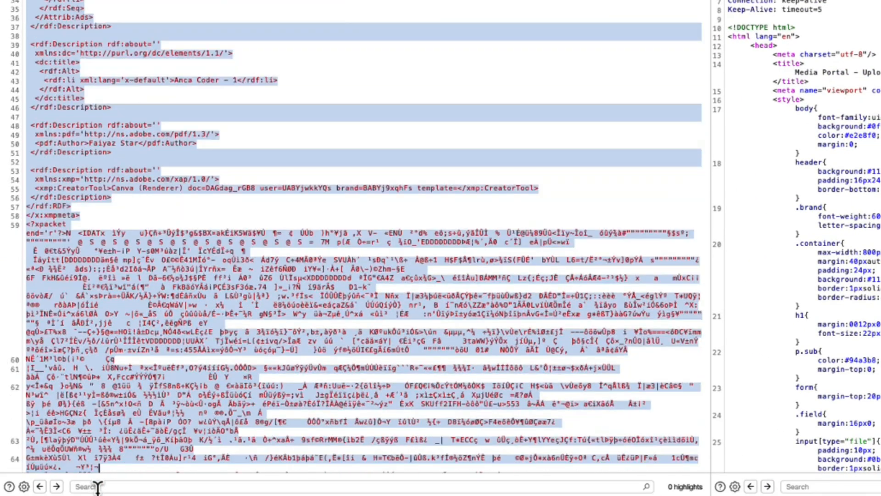
scroll("down", 3)
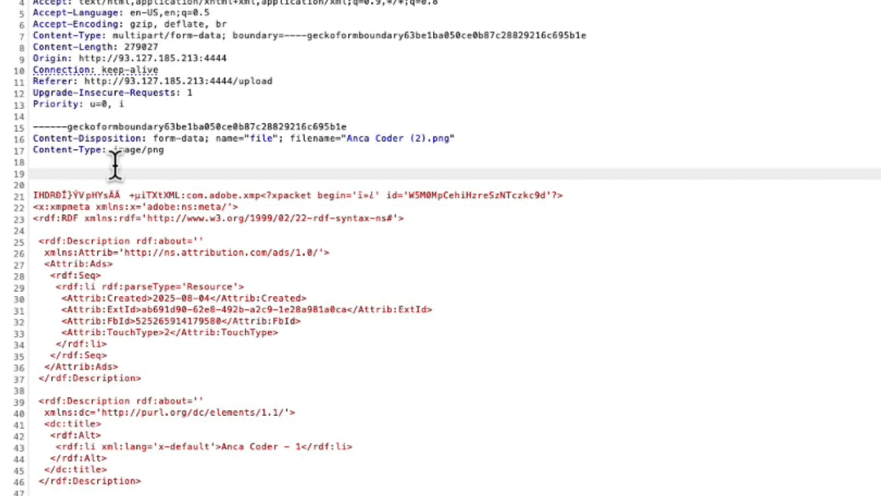
- Insert an <h1> Test </h1> heading on the blank line after Content-Type: image/png
type("<h1> Test </h1>")
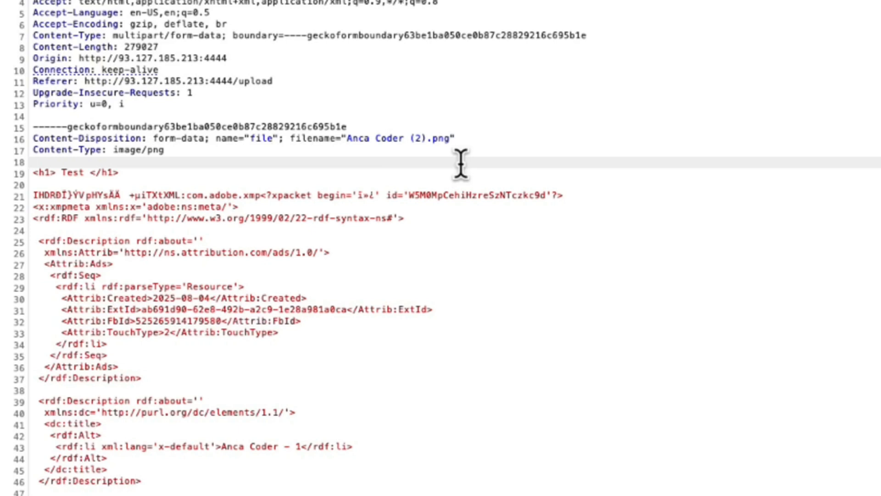
mouse_move(314, 195)
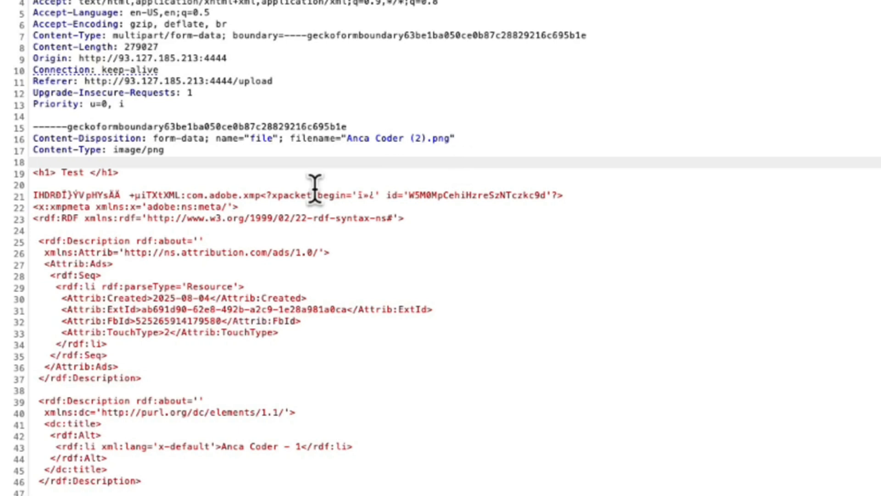
double_click(62, 184)
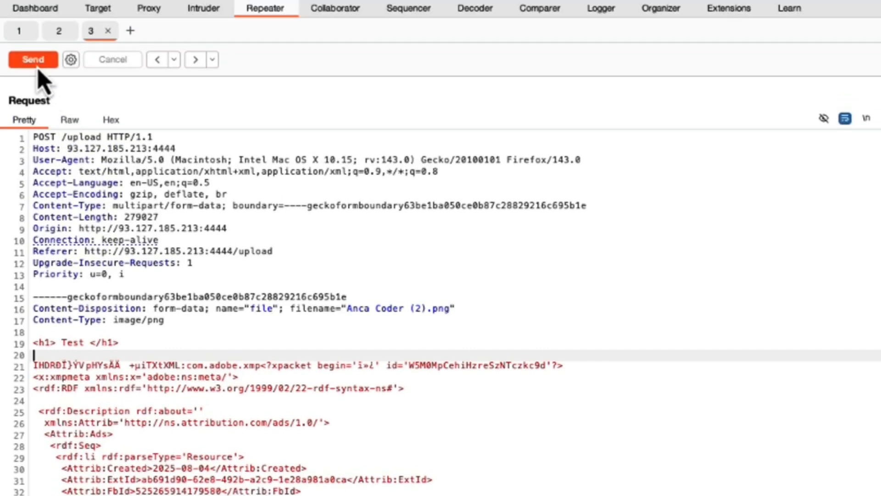
- Send the payload upload, see it stored as .html, and select /uploads/randomcecc990b.html to copy
left_click(33, 59)
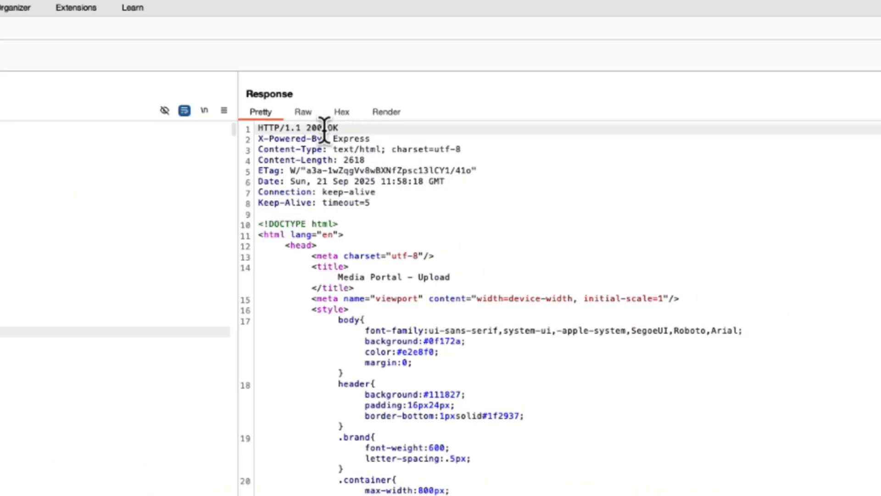
scroll("down", 3)
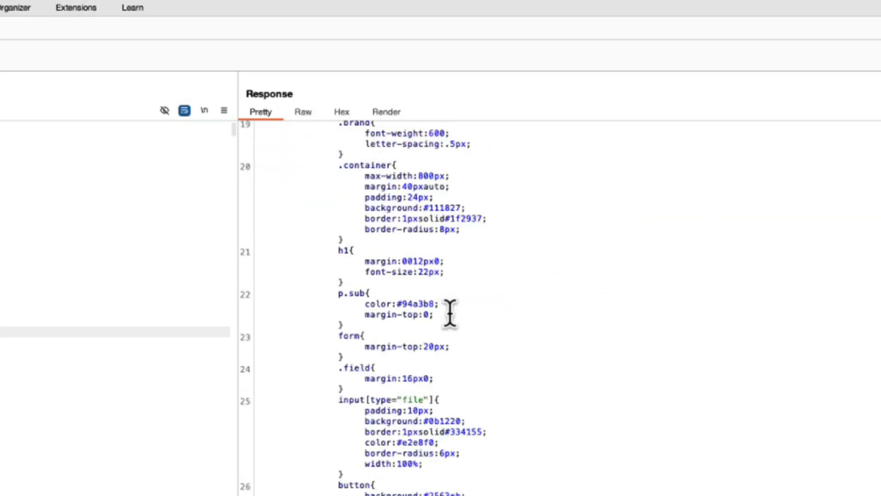
scroll("down", 3)
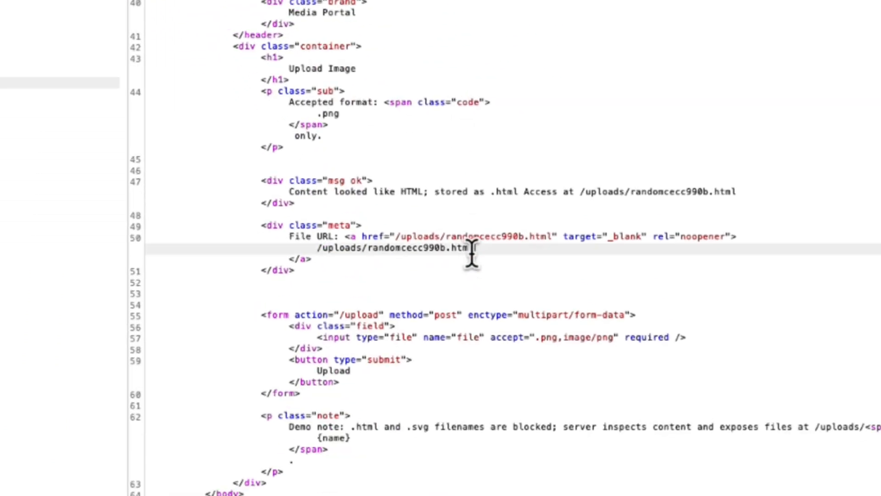
left_click_drag(478, 248, 317, 248)
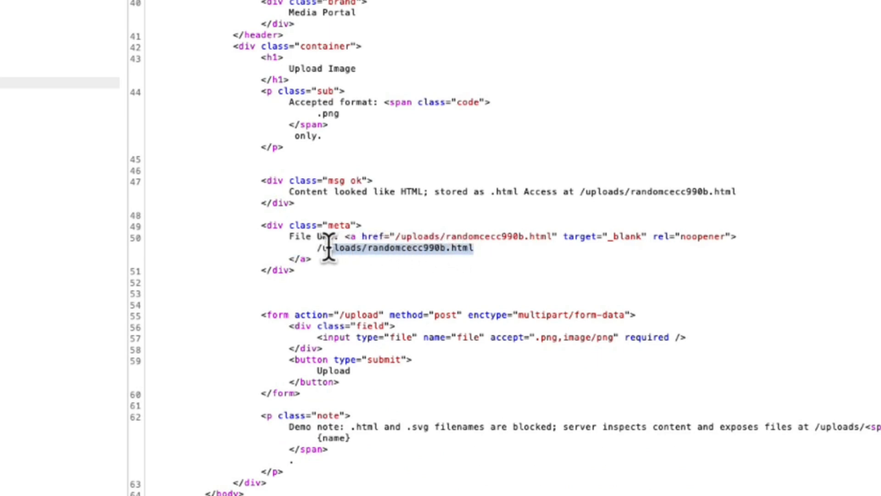
mouse_move(320, 249)
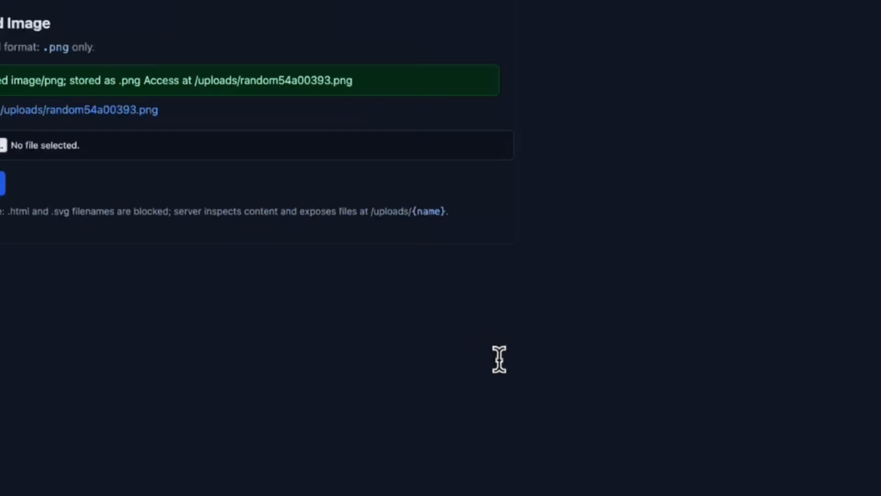
- Load /uploads/randomcecc990b.html and highlight the rendered Test heading above the image bytes
left_click(280, 52)
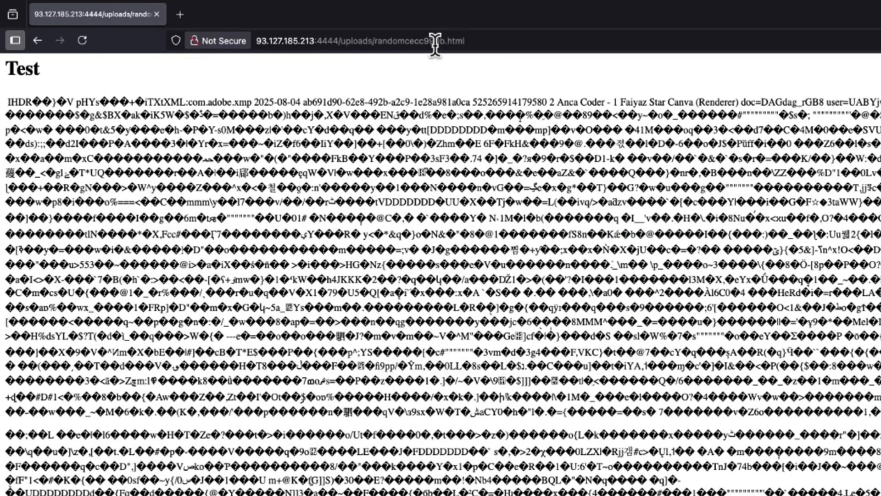
mouse_move(27, 70)
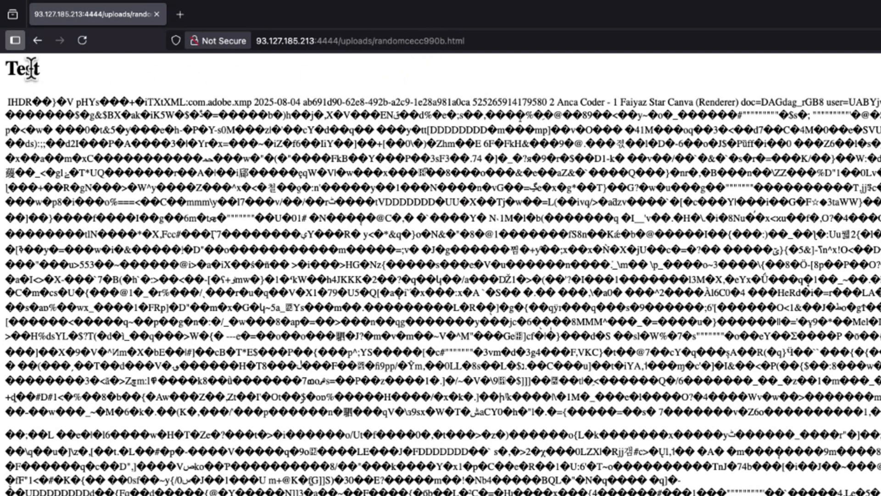
double_click(21, 71)
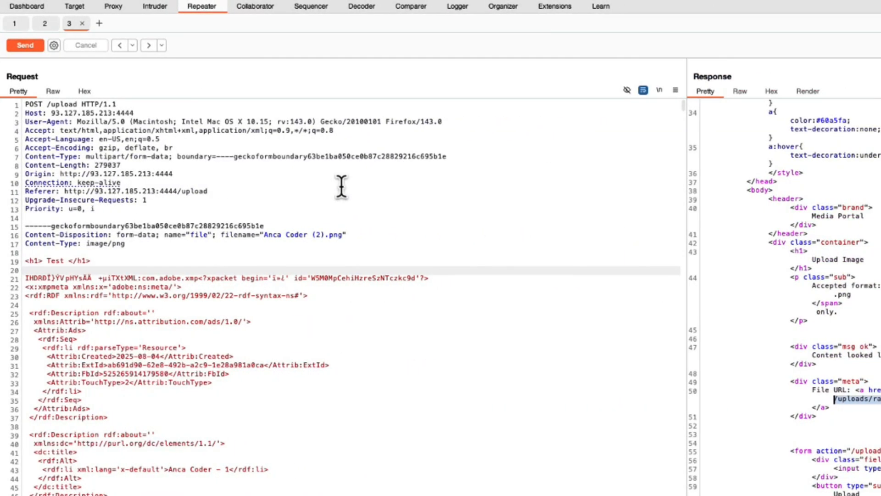
- Overwrite the <h1> line with <img src=x onerror=alert(1)> in the Repeater request body
double_click(54, 259)
type("<img sr")
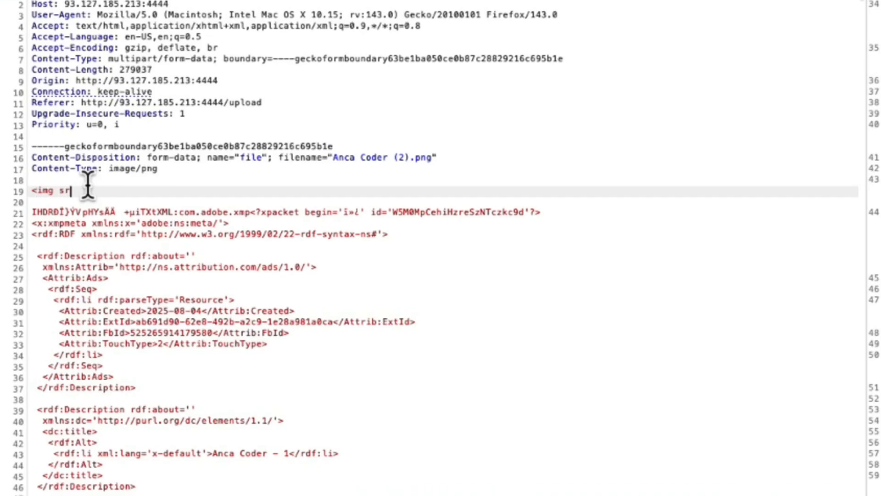
type("=x onerror=alert")
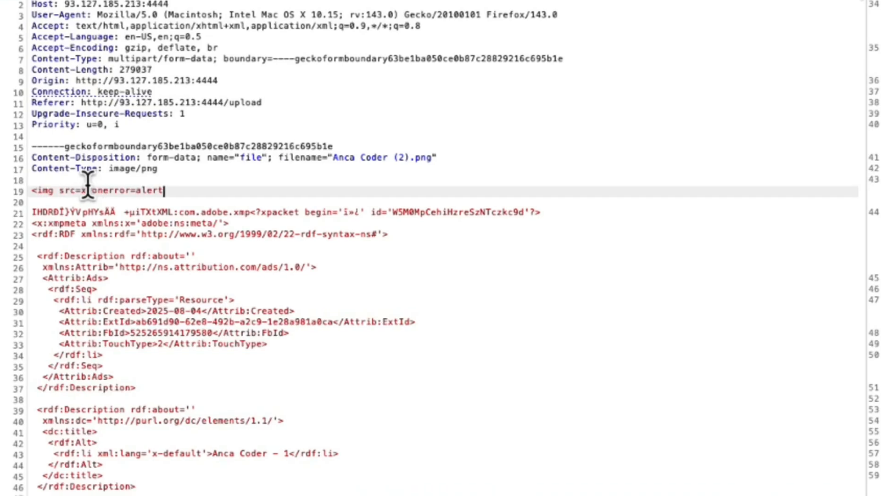
type("(1")
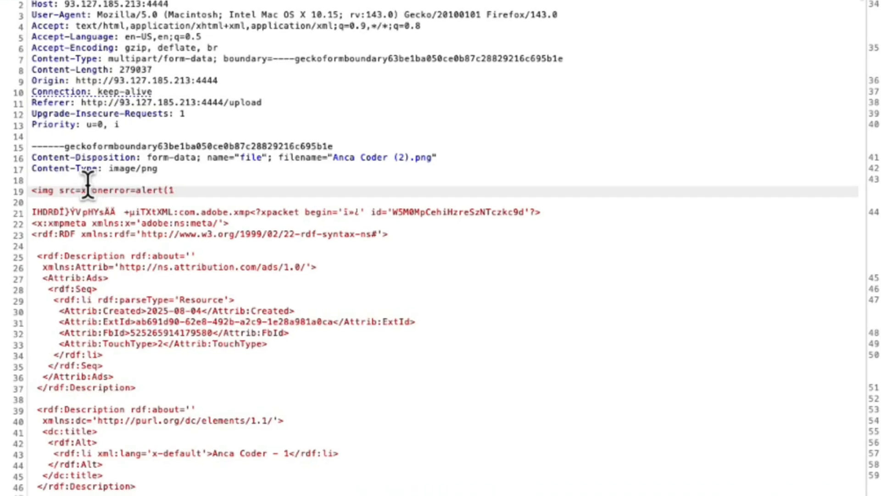
left_click(22, 40)
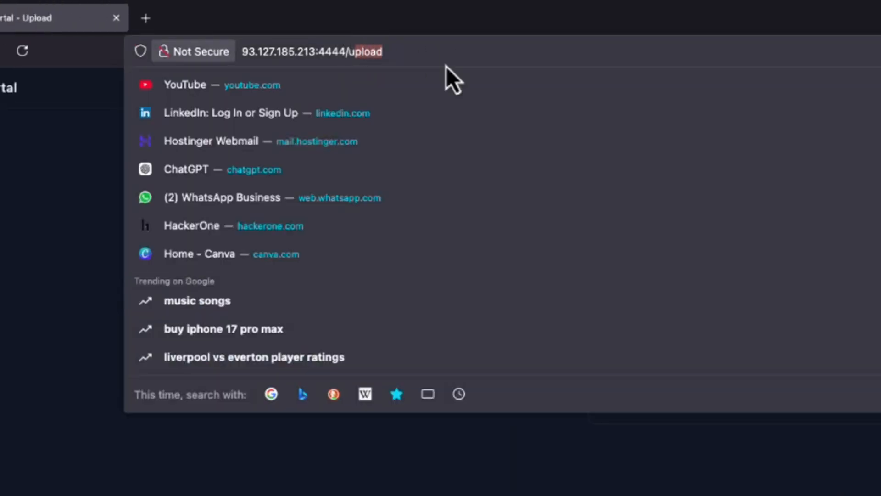
- Navigate Firefox to 93.127.185.213:4444//uploads/random156cea7a.html
type("93.127.185.213:4444//uploads/random156cea7a.html")
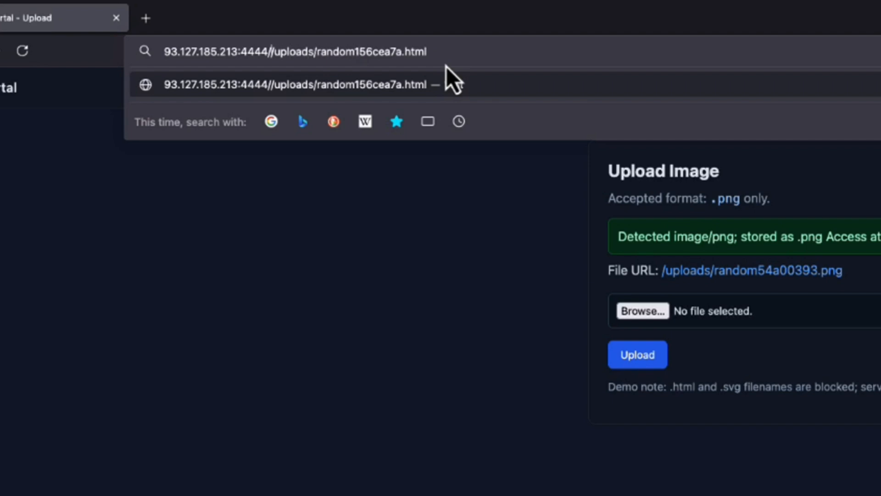
key("Enter")
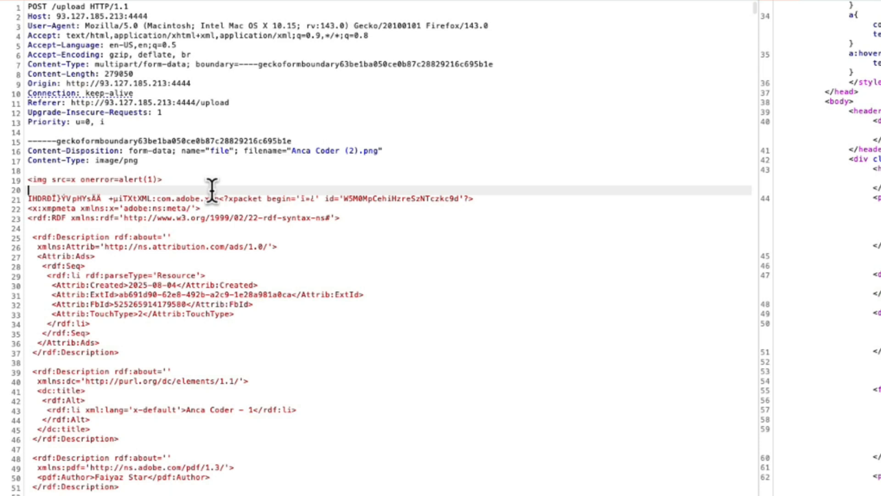
mouse_move(308, 159)
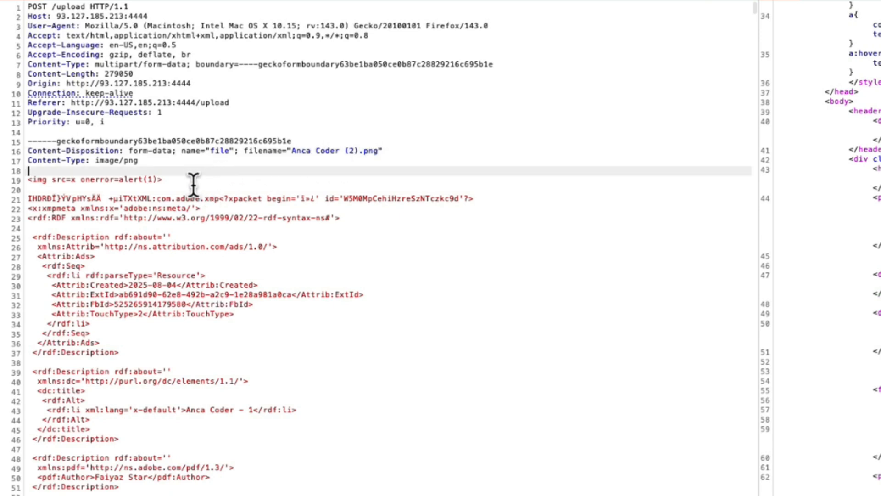
triple_click(92, 178)
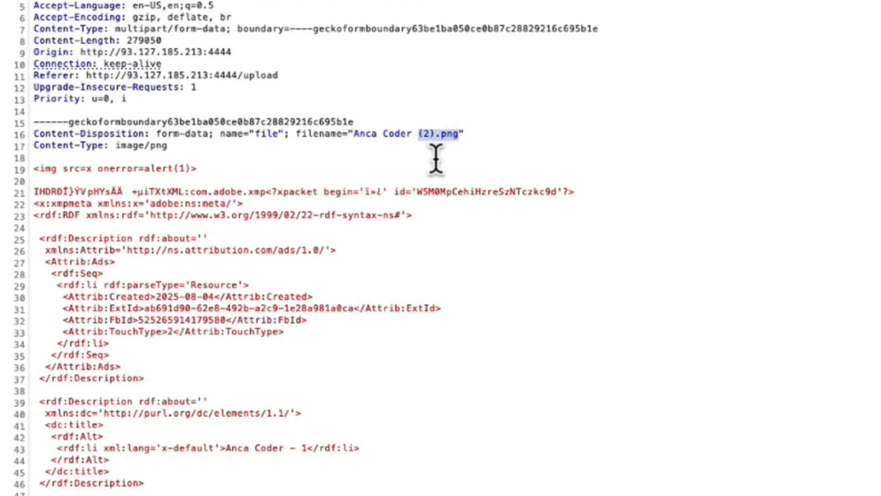
mouse_move(399, 158)
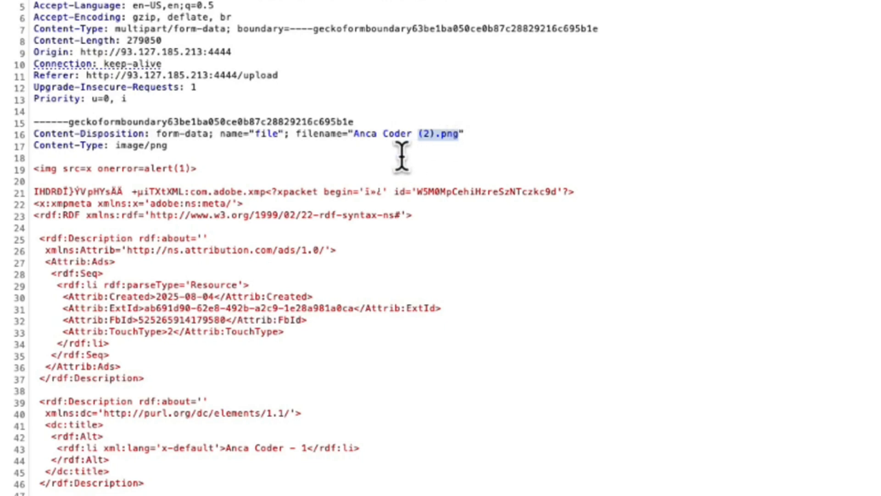